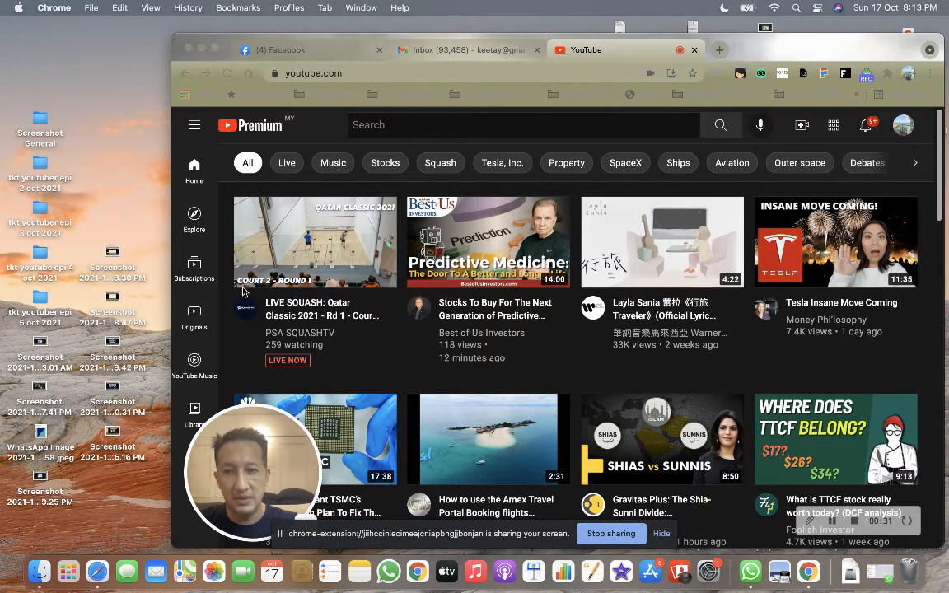
{"action": "mouse_move", "coordinate": [399, 307]}
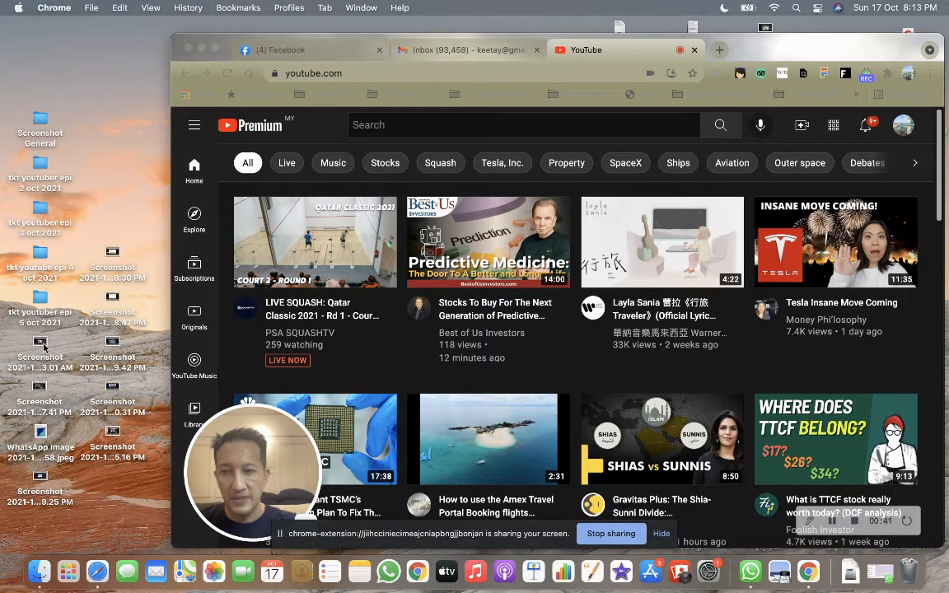
View the Facebook news post screenshot about Blue Origin's launch carrying William Shatner
{"action": "left_click", "coordinate": [40, 341]}
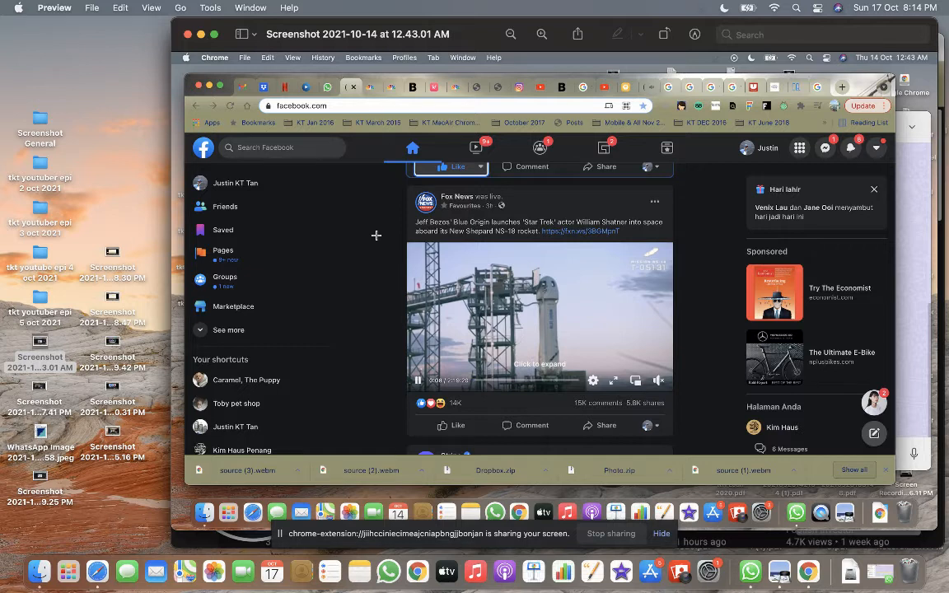
{"action": "mouse_move", "coordinate": [265, 320]}
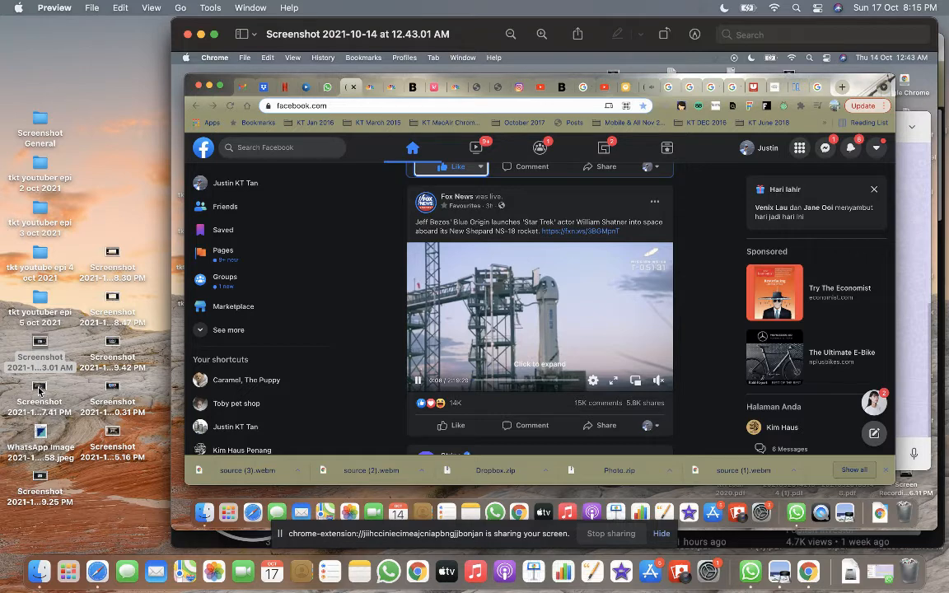
View the YouTube livestream screenshot of Bezos' Blue Origin crew launch with William Shatner
{"action": "left_click", "coordinate": [40, 387]}
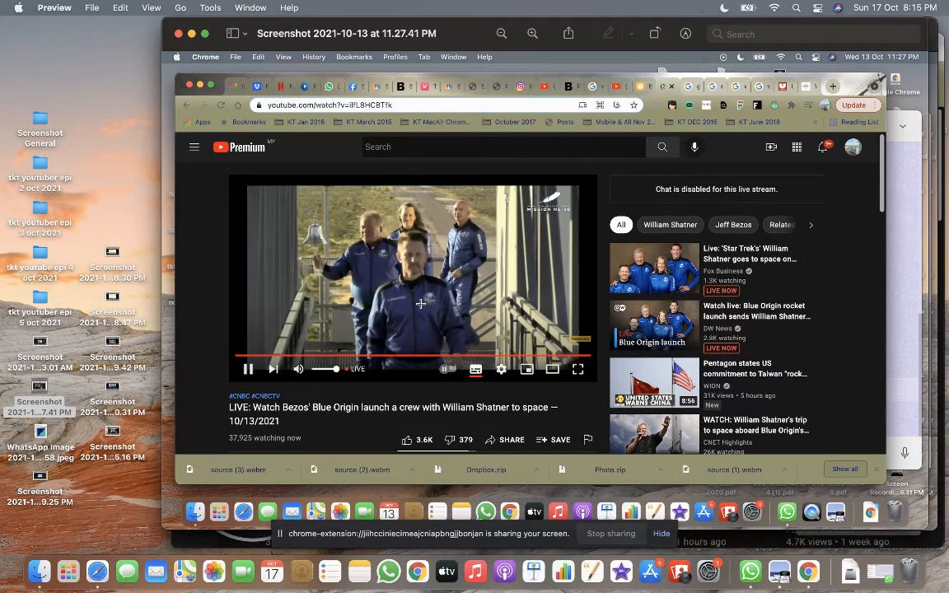
{"action": "mouse_move", "coordinate": [264, 300]}
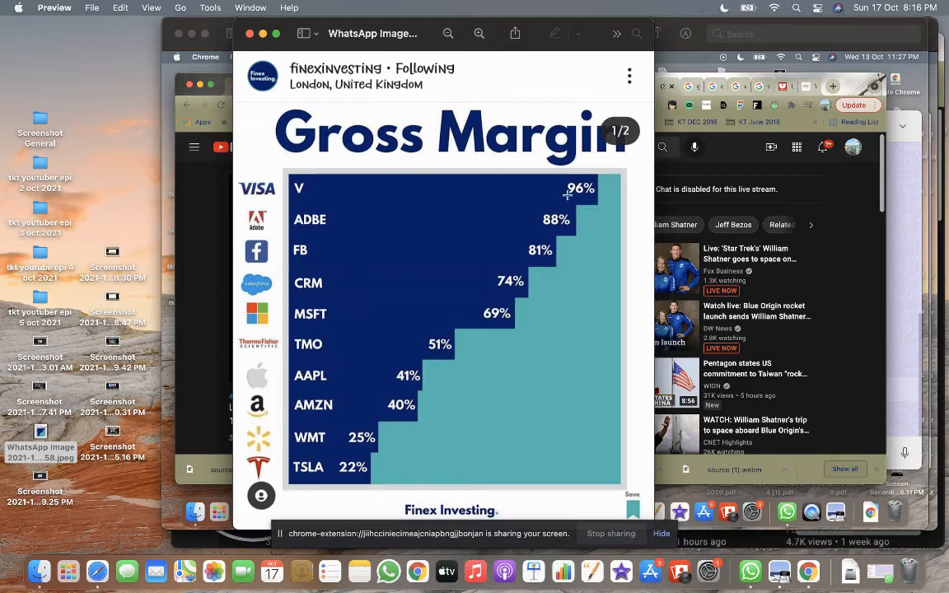
{"action": "mouse_move", "coordinate": [504, 375]}
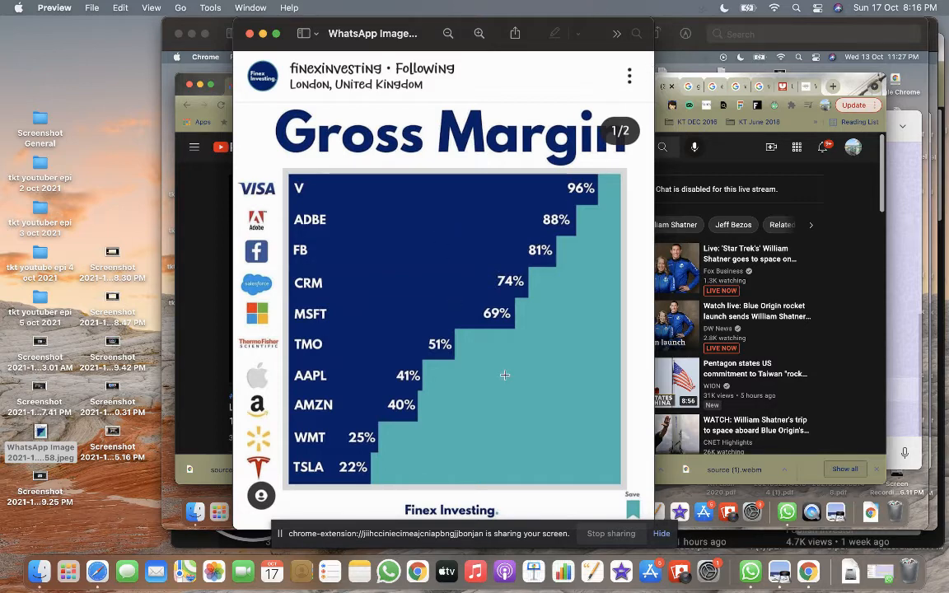
{"action": "mouse_move", "coordinate": [518, 405]}
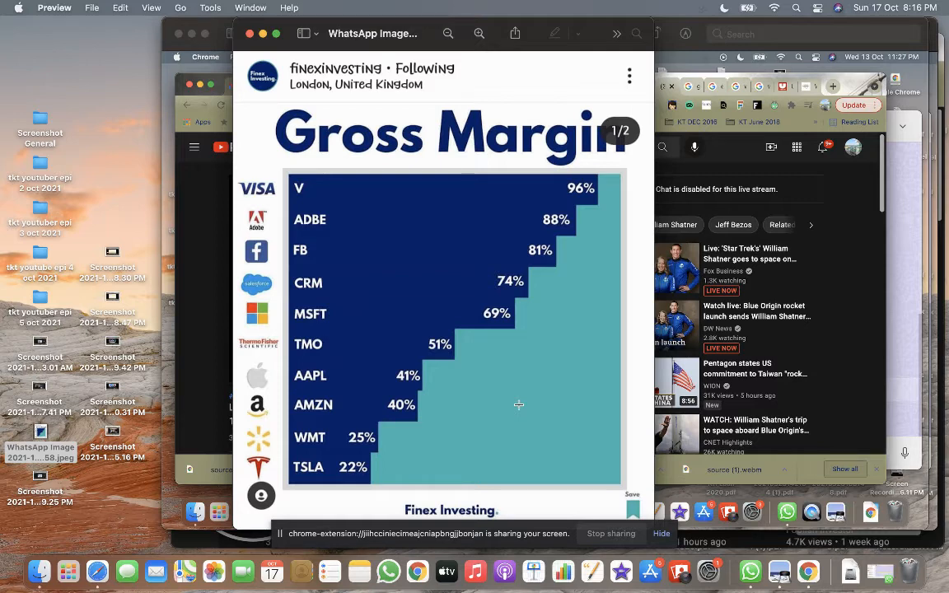
View the Facebook post screenshot reporting Cramer says PayPal and SoFi are buys
{"action": "left_click", "coordinate": [40, 478]}
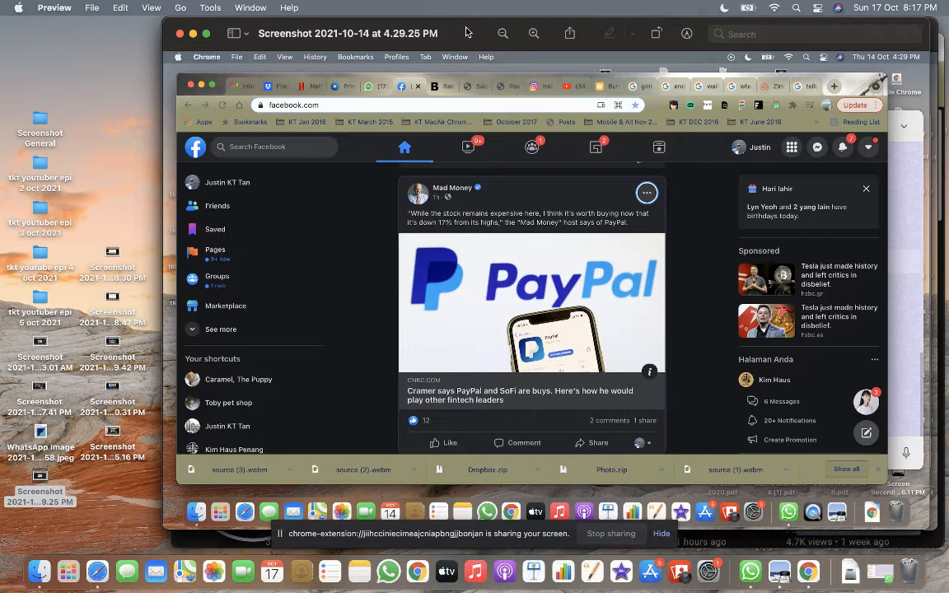
{"action": "mouse_move", "coordinate": [460, 155]}
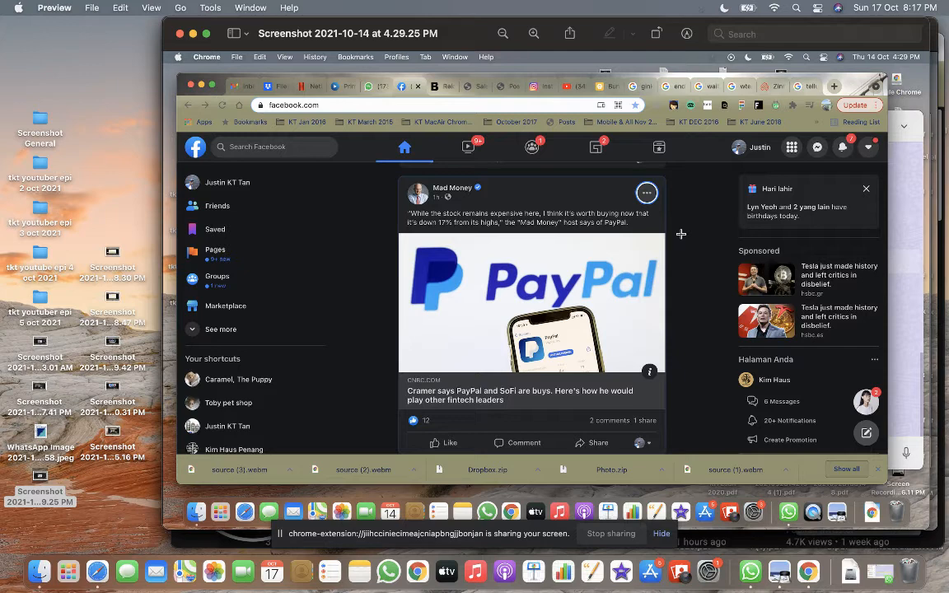
{"action": "mouse_move", "coordinate": [461, 249]}
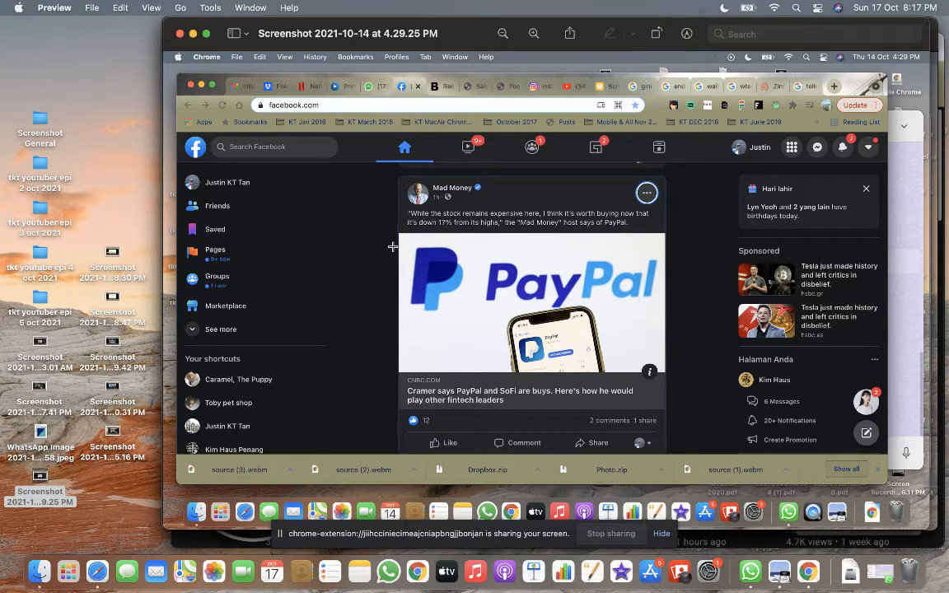
{"action": "mouse_move", "coordinate": [231, 244]}
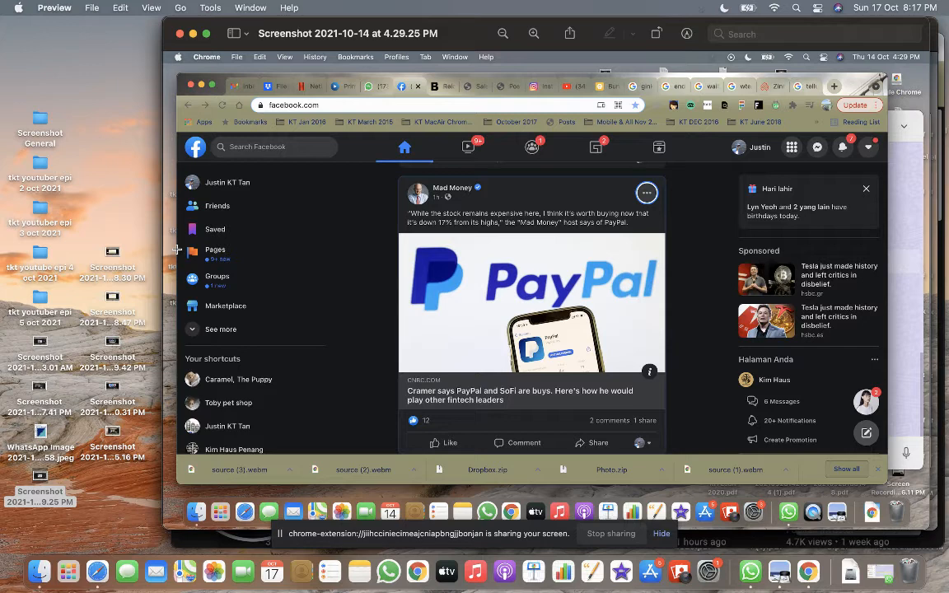
{"action": "mouse_move", "coordinate": [158, 254]}
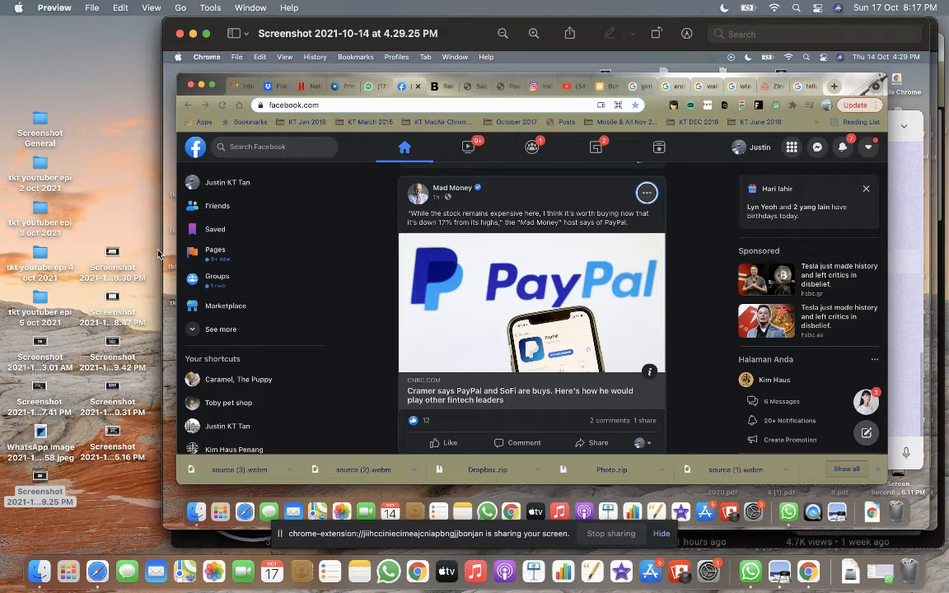
{"action": "mouse_move", "coordinate": [112, 257]}
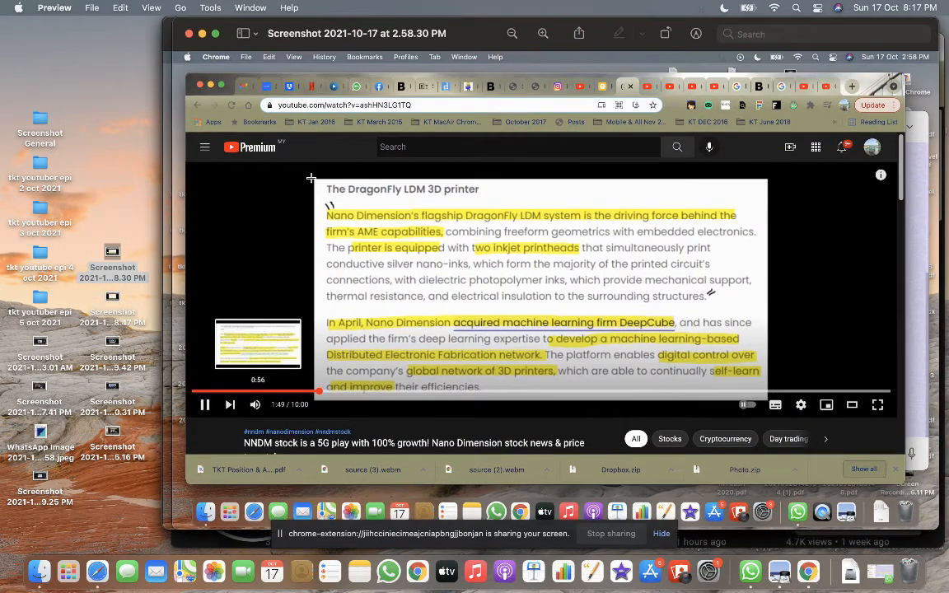
{"action": "mouse_move", "coordinate": [293, 227]}
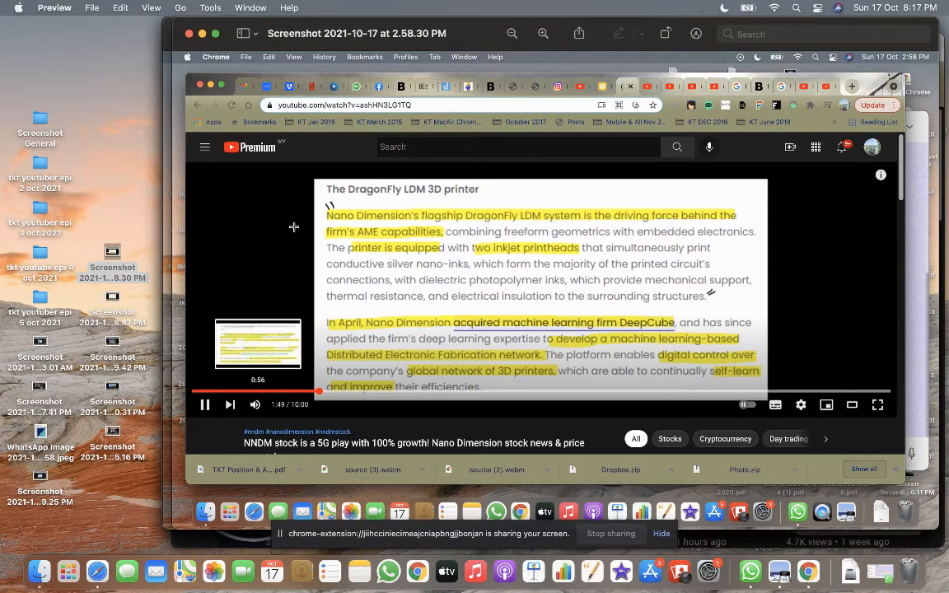
{"action": "mouse_move", "coordinate": [285, 247]}
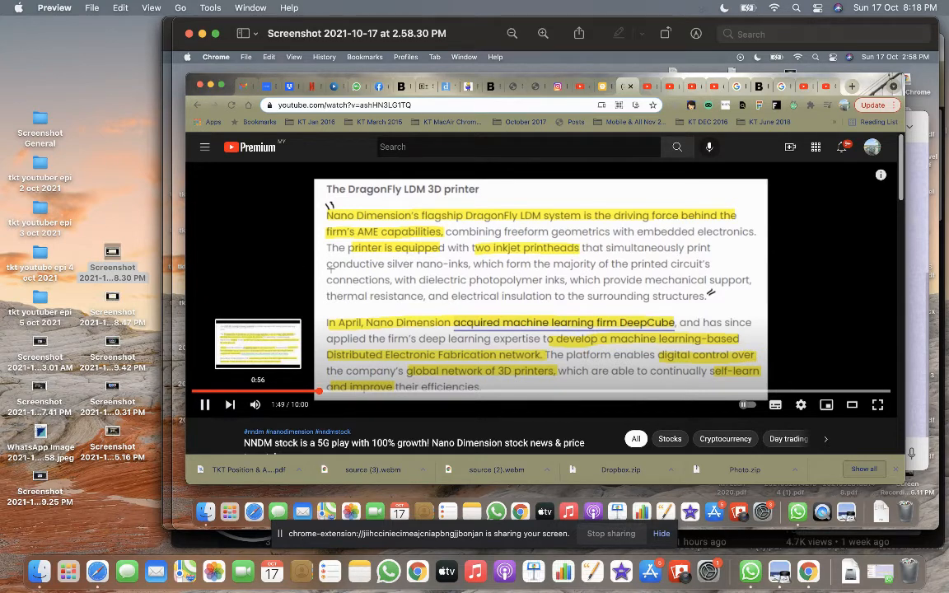
{"action": "mouse_move", "coordinate": [389, 283]}
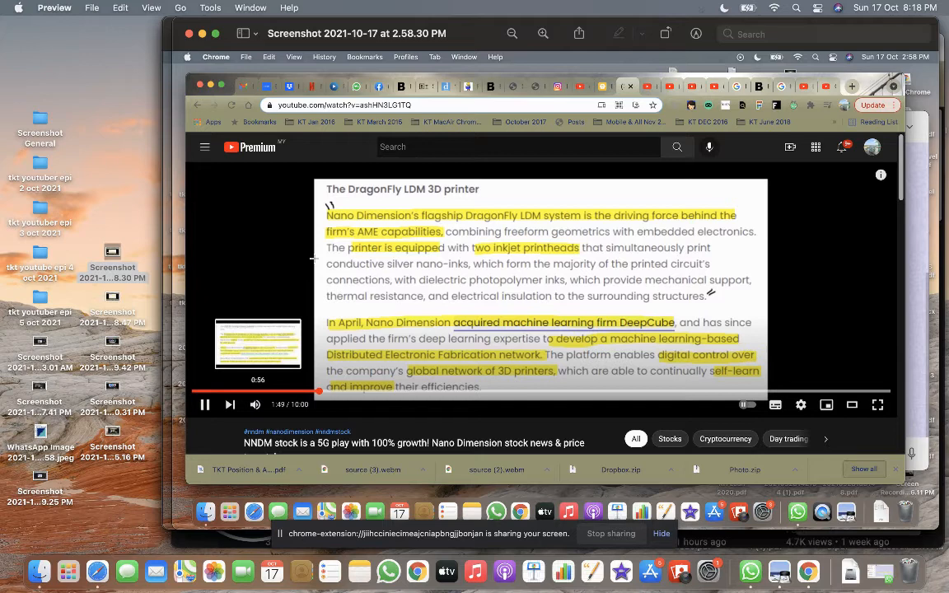
{"action": "mouse_move", "coordinate": [507, 275]}
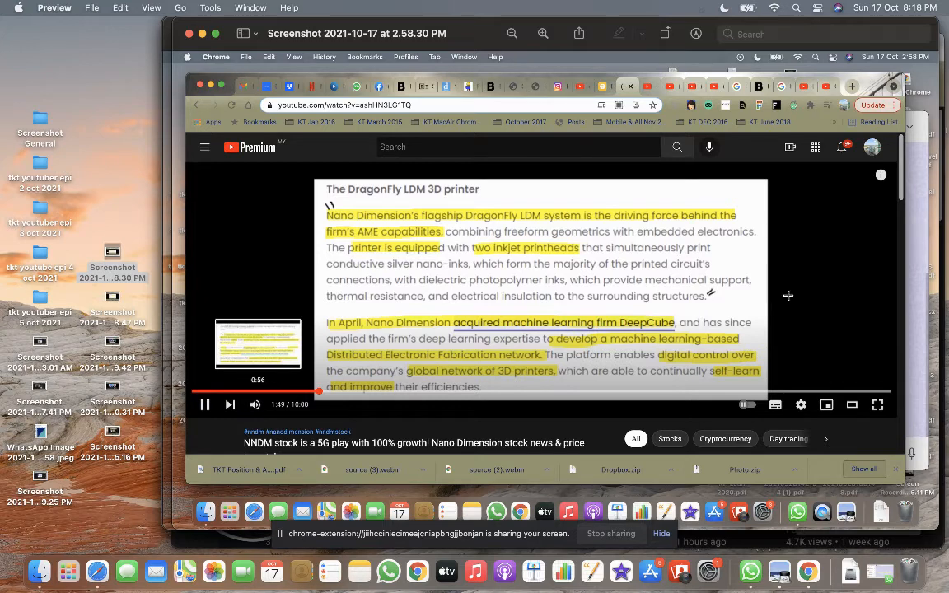
{"action": "mouse_move", "coordinate": [789, 277]}
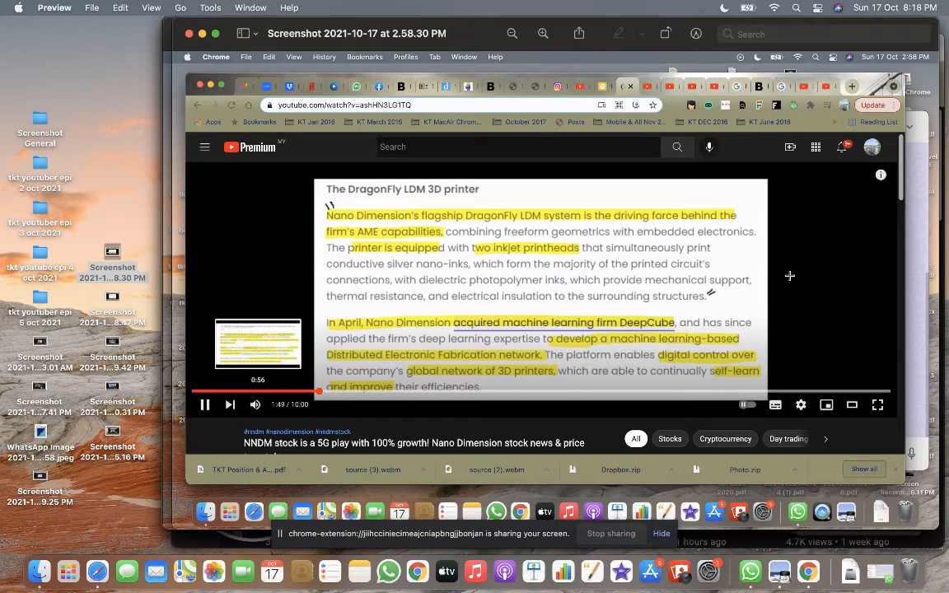
{"action": "mouse_move", "coordinate": [658, 255]}
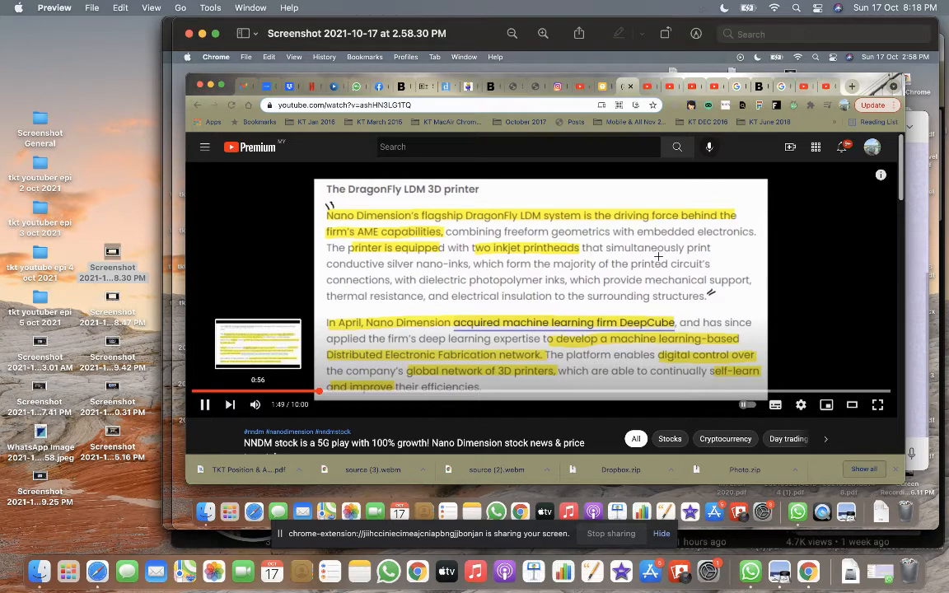
{"action": "mouse_move", "coordinate": [299, 237]}
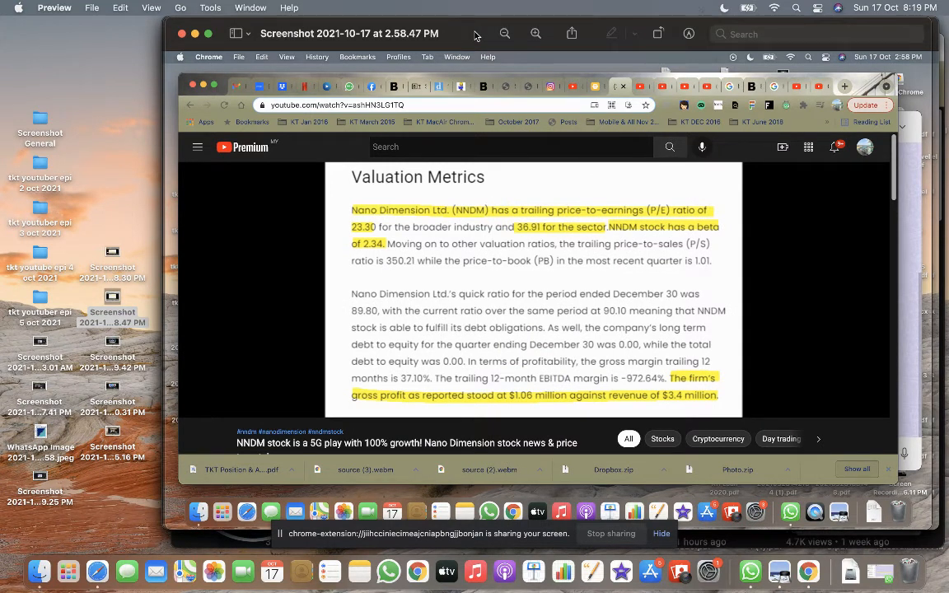
{"action": "mouse_move", "coordinate": [462, 29]}
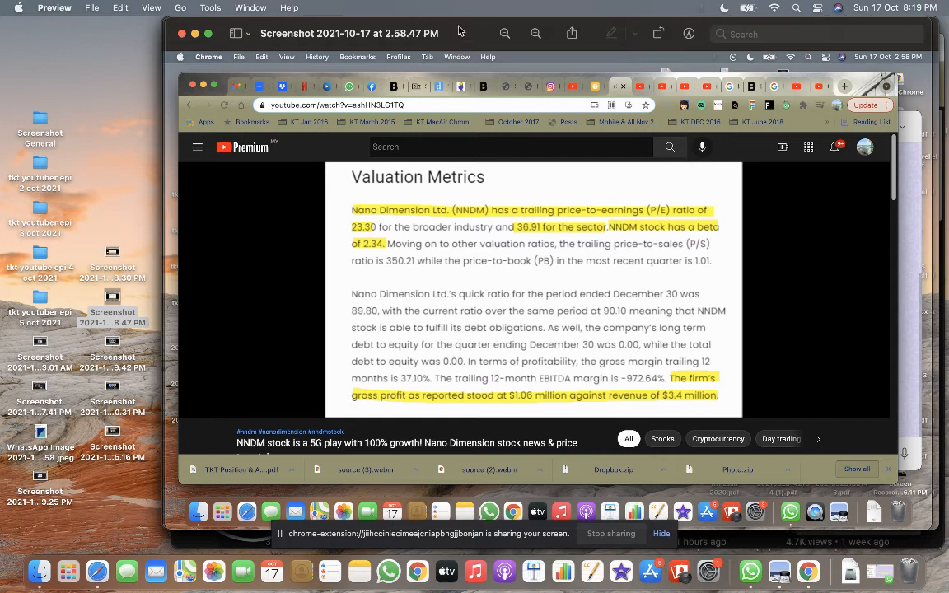
{"action": "mouse_move", "coordinate": [386, 221]}
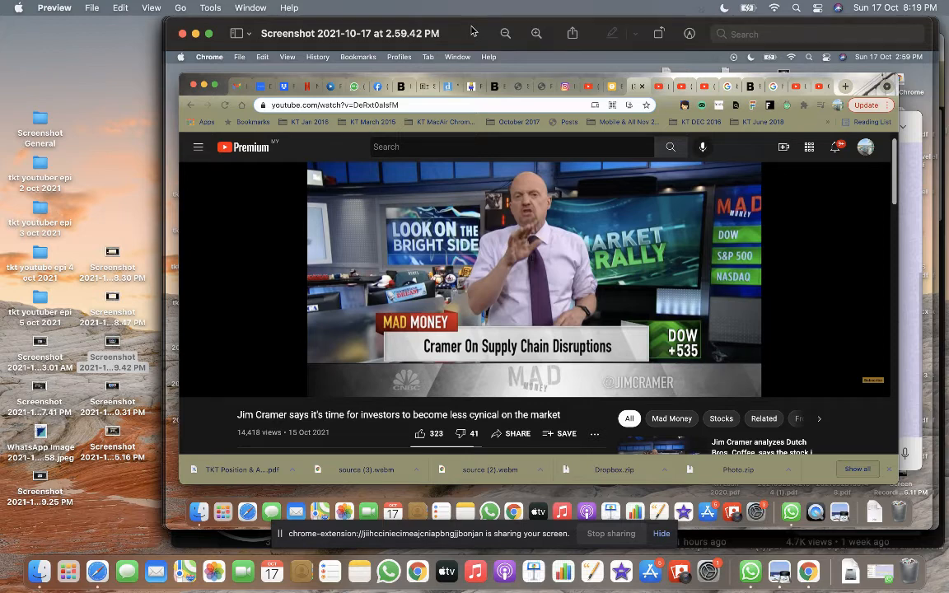
{"action": "mouse_move", "coordinate": [674, 69]}
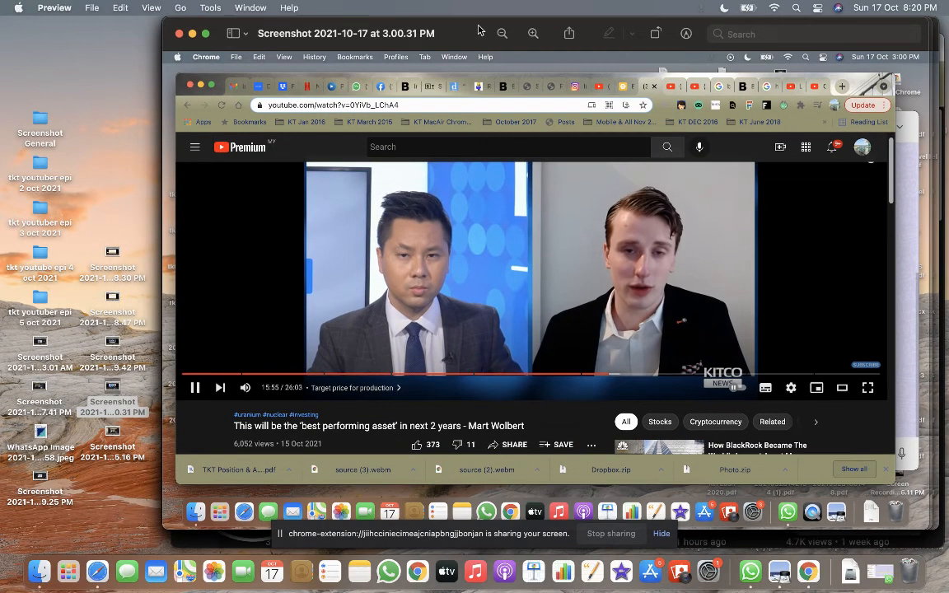
{"action": "mouse_move", "coordinate": [451, 115]}
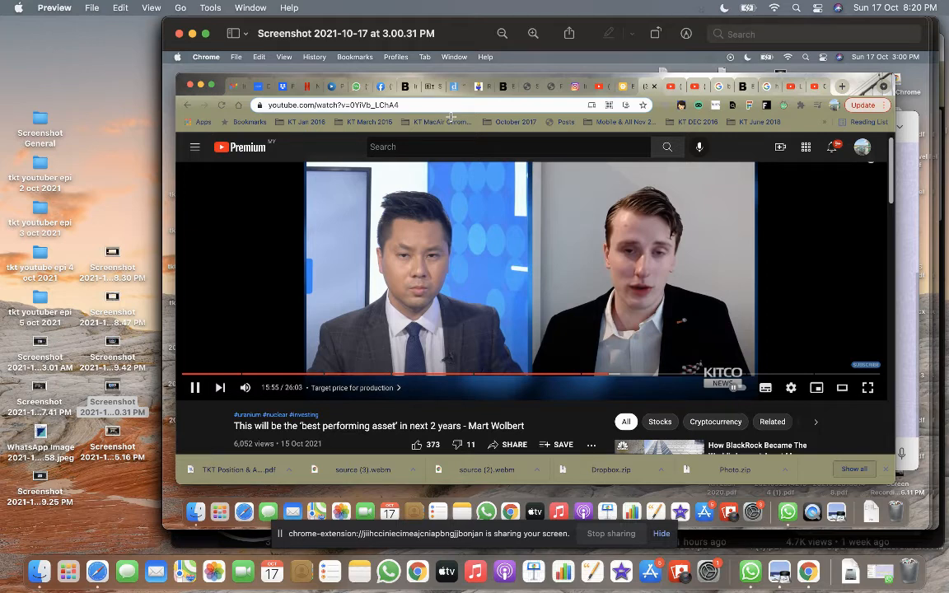
{"action": "mouse_move", "coordinate": [265, 267]}
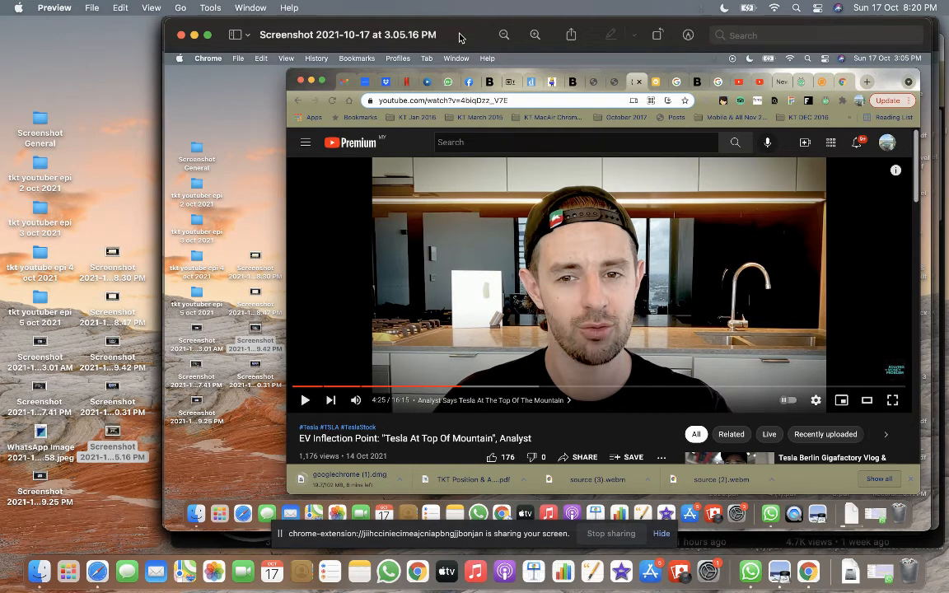
{"action": "mouse_move", "coordinate": [475, 40]}
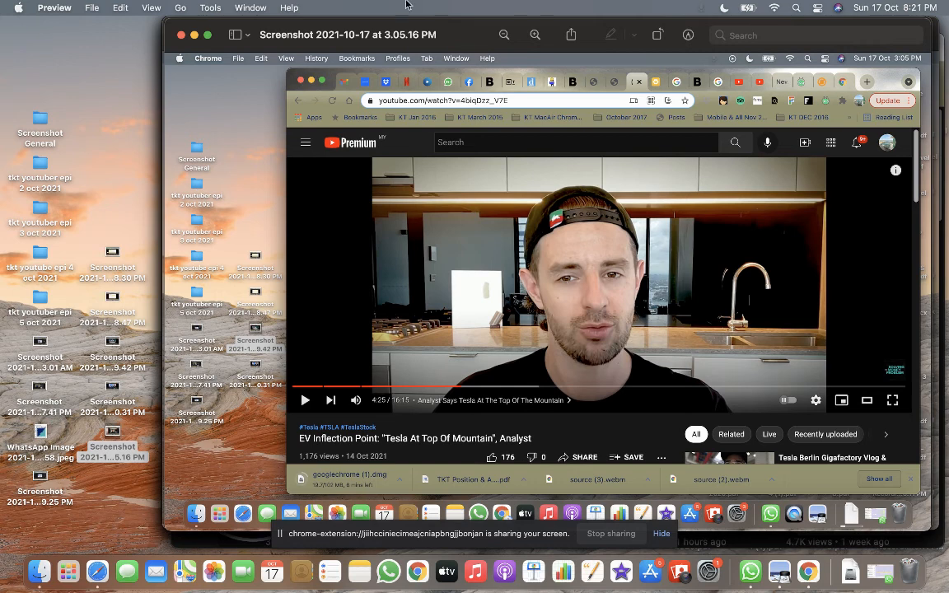
{"action": "mouse_move", "coordinate": [942, 36]}
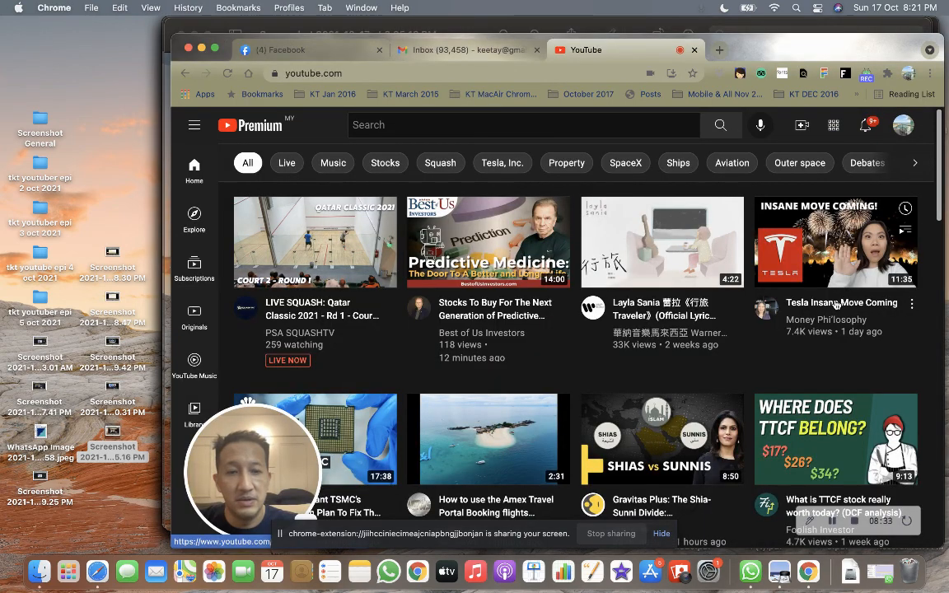
{"action": "mouse_move", "coordinate": [850, 465]}
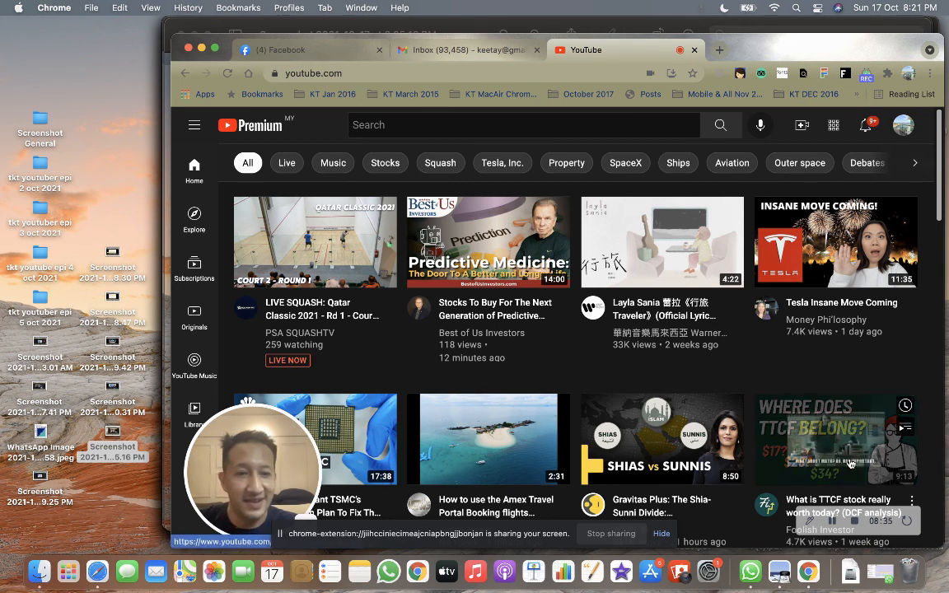